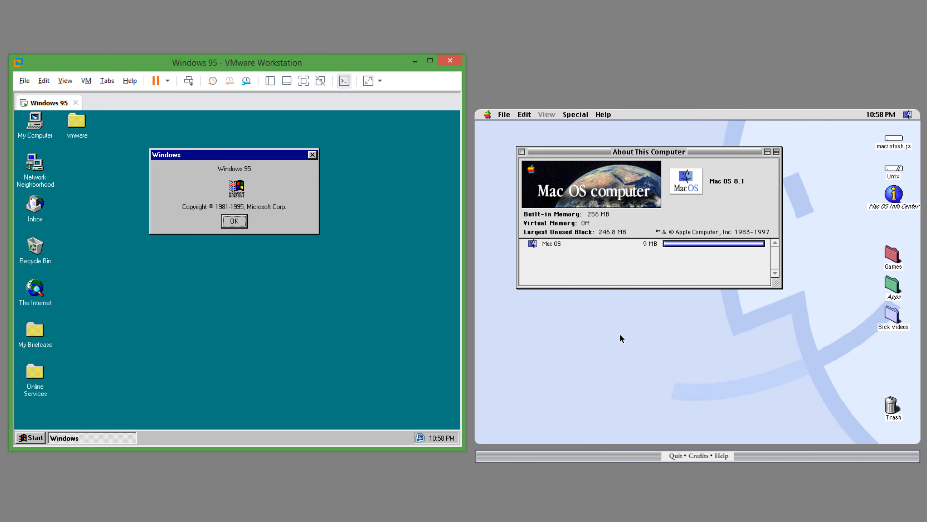
{"action": "mouse_move", "coordinate": [598, 391]}
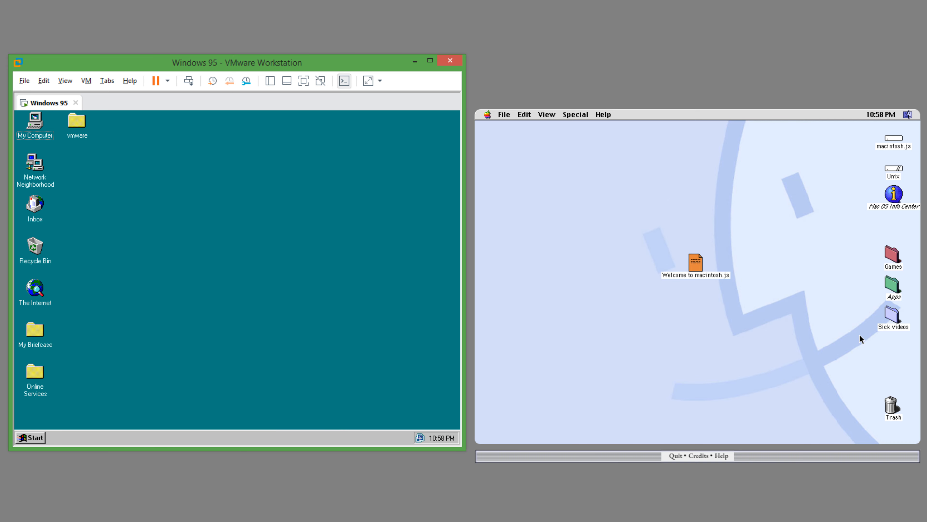
{"action": "mouse_move", "coordinate": [836, 197]}
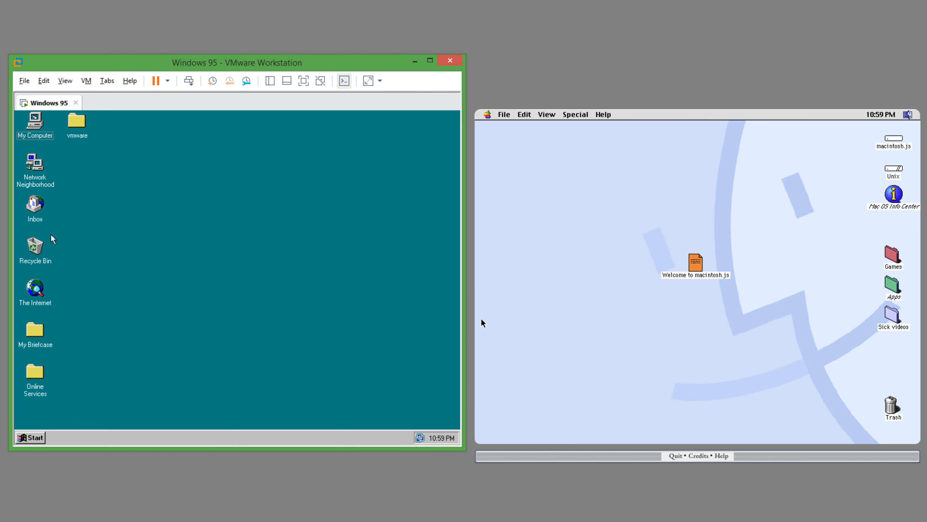
Step: Show the empty Recycle Bin in Windows 95 and close it again
{"action": "double_click", "coordinate": [34, 244]}
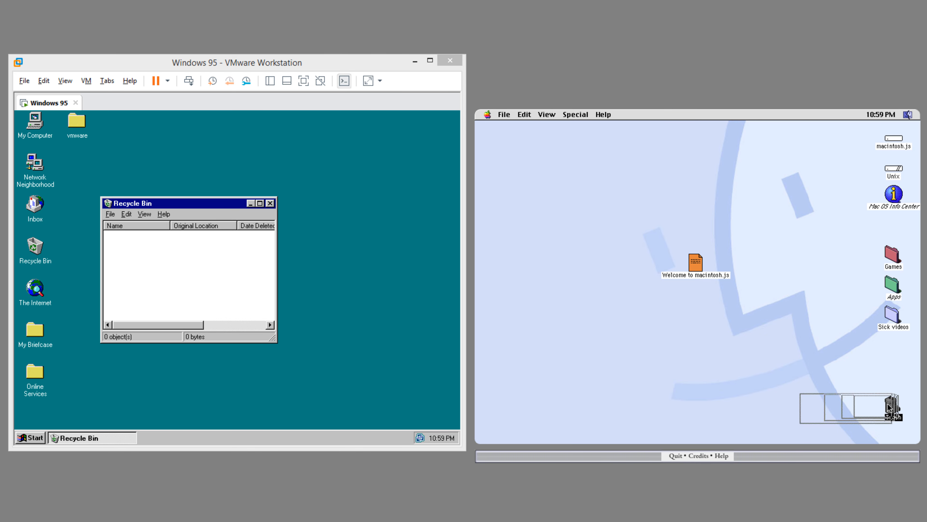
{"action": "left_click", "coordinate": [270, 203]}
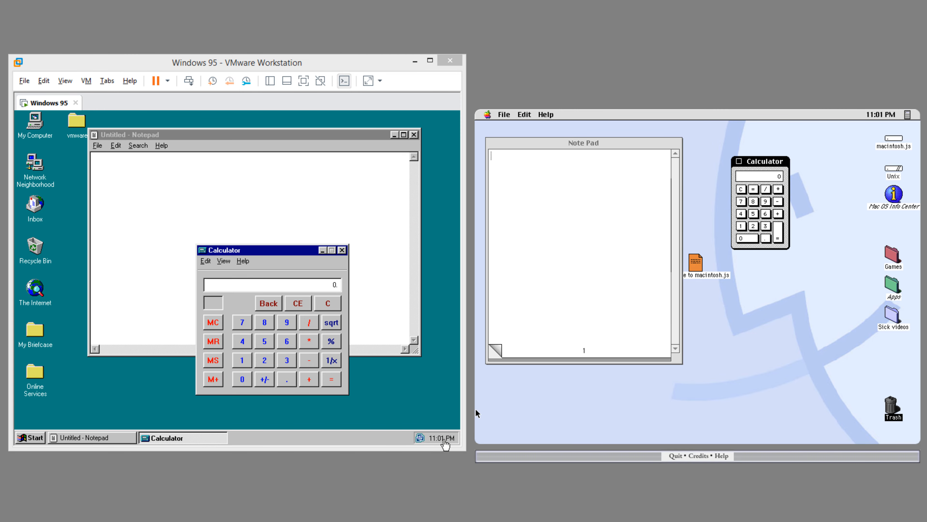
{"action": "mouse_move", "coordinate": [442, 445]}
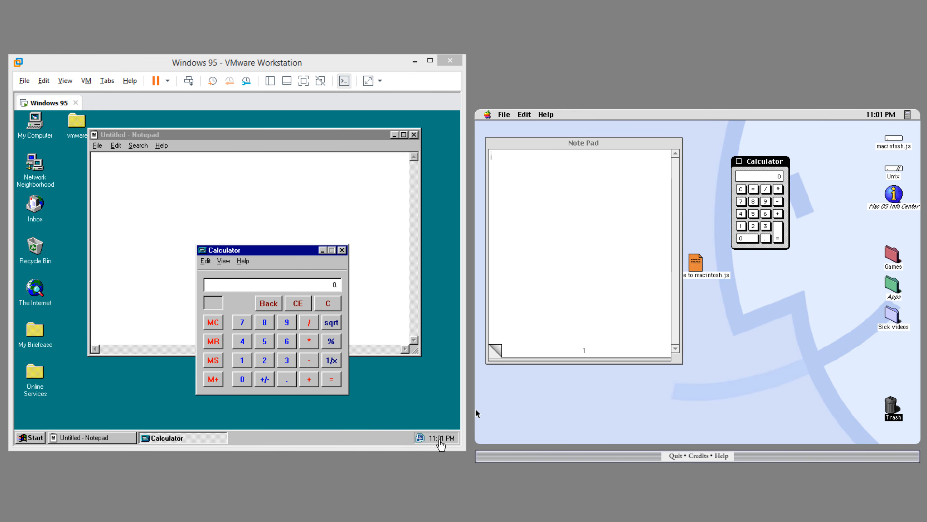
{"action": "mouse_move", "coordinate": [840, 134]}
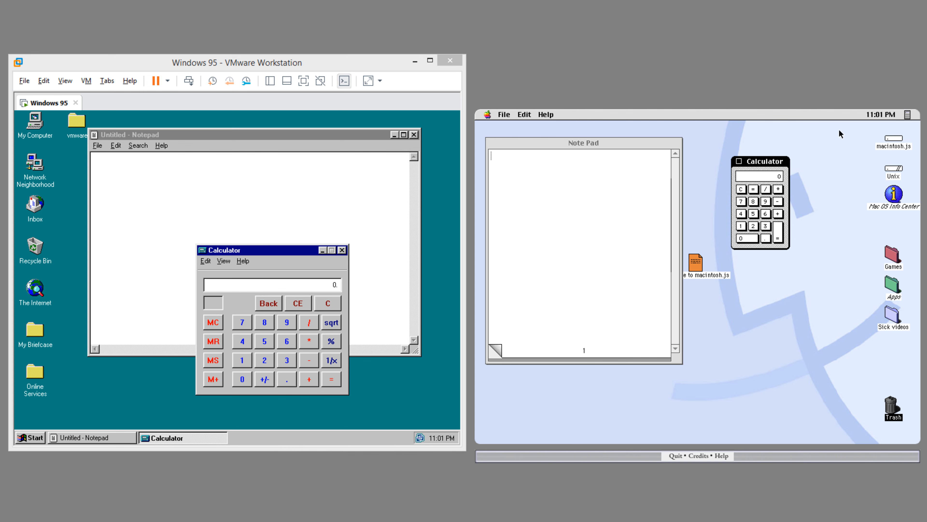
{"action": "mouse_move", "coordinate": [874, 139]}
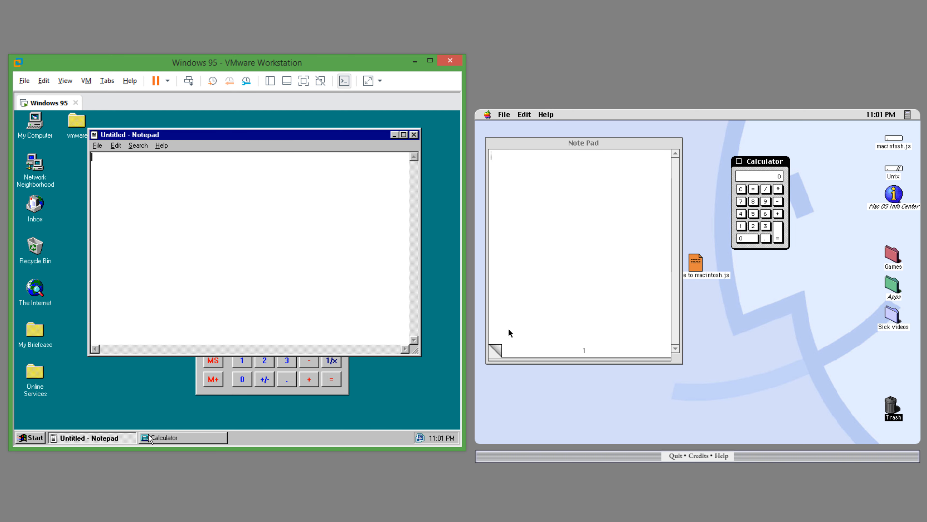
{"action": "mouse_move", "coordinate": [139, 439]}
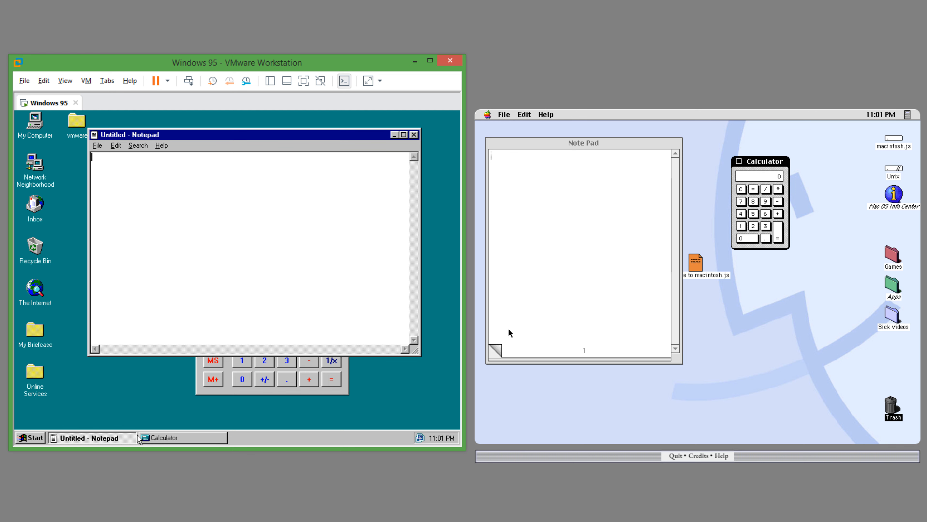
Step: Bring Calculator forward, list the running Mac applications, then return Notepad to the front
{"action": "left_click", "coordinate": [171, 437]}
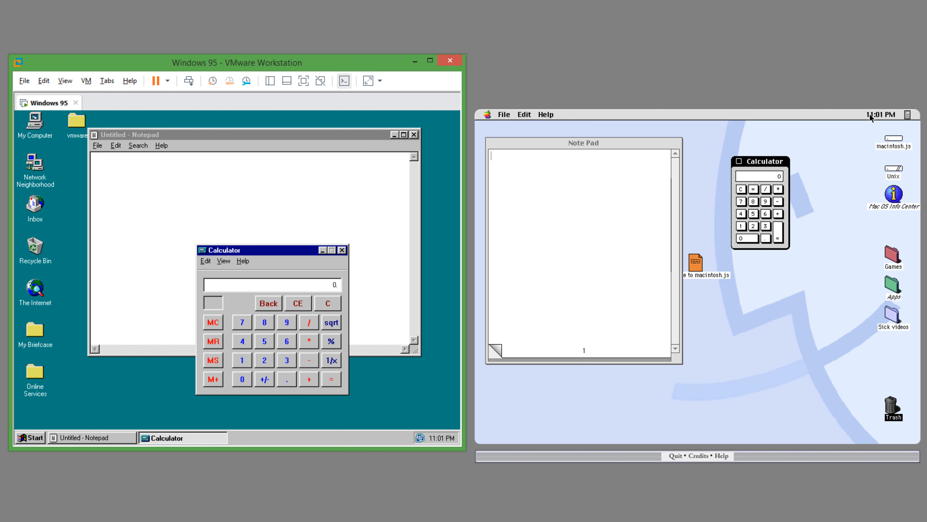
{"action": "mouse_move", "coordinate": [910, 120]}
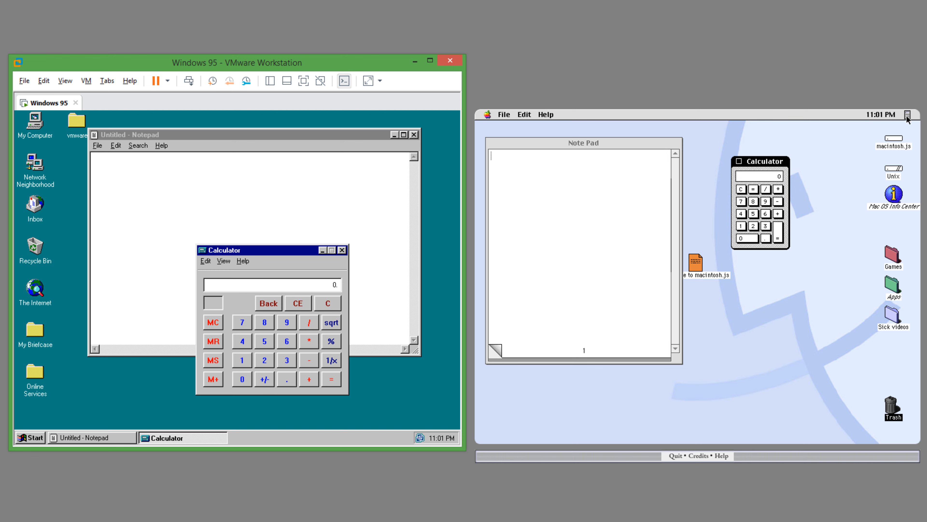
{"action": "left_click", "coordinate": [918, 114]}
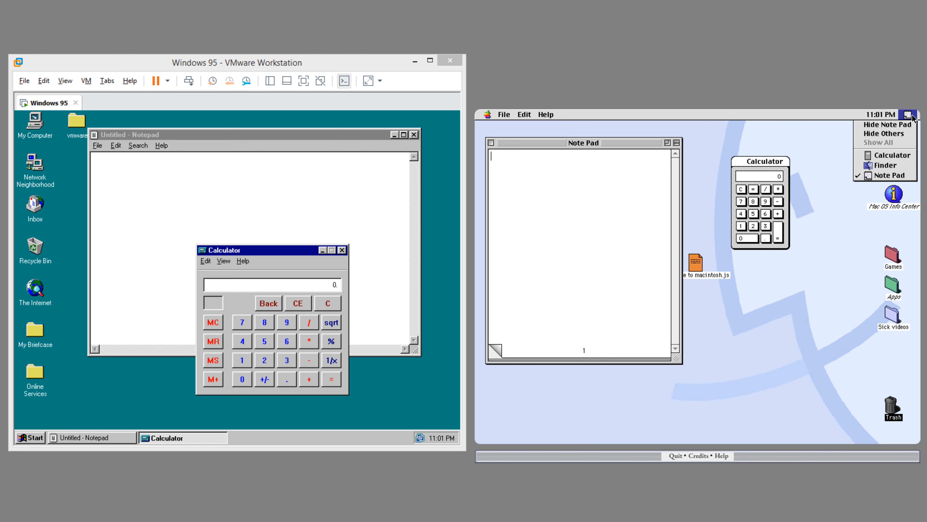
{"action": "left_click", "coordinate": [150, 135]}
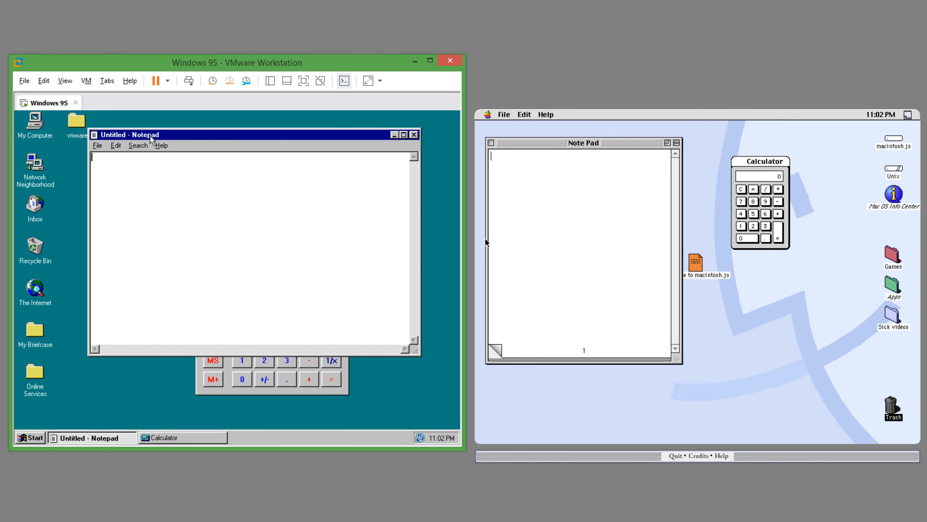
{"action": "mouse_move", "coordinate": [142, 141]}
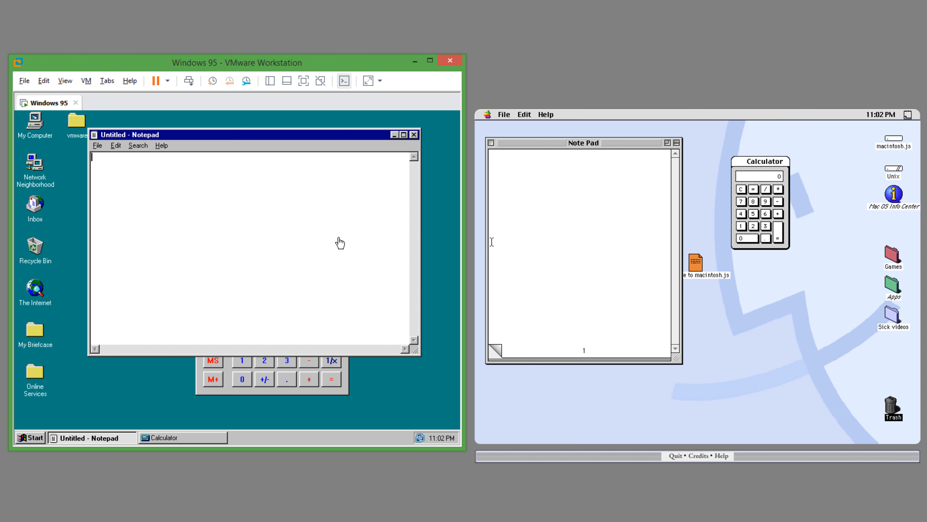
{"action": "mouse_move", "coordinate": [108, 145]}
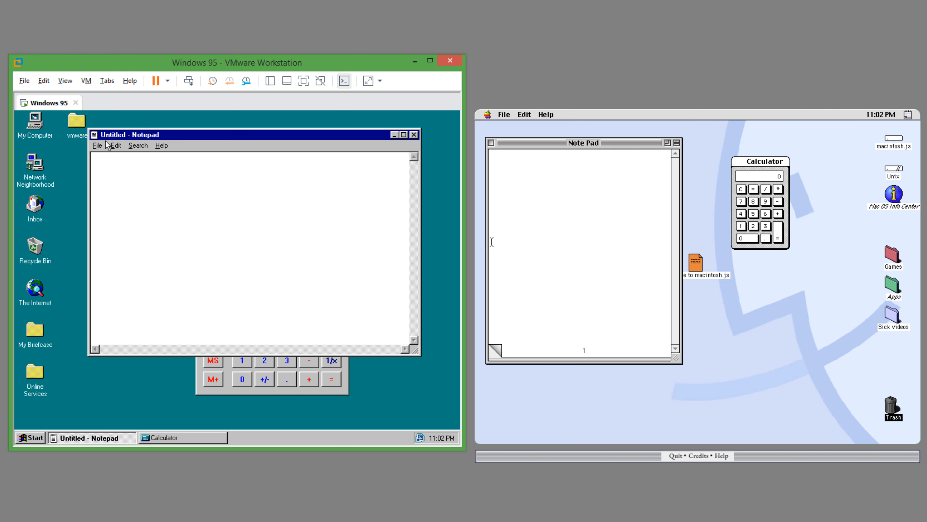
Step: Roll the Mac Note Pad up to its title bar and restore it, showing Notepad's Help menu in Windows
{"action": "left_click", "coordinate": [94, 134]}
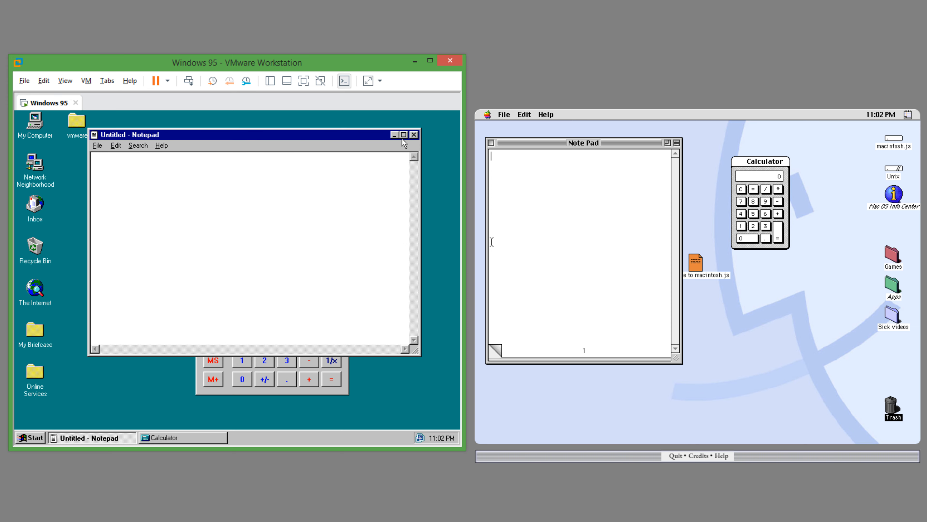
{"action": "left_click", "coordinate": [236, 134]}
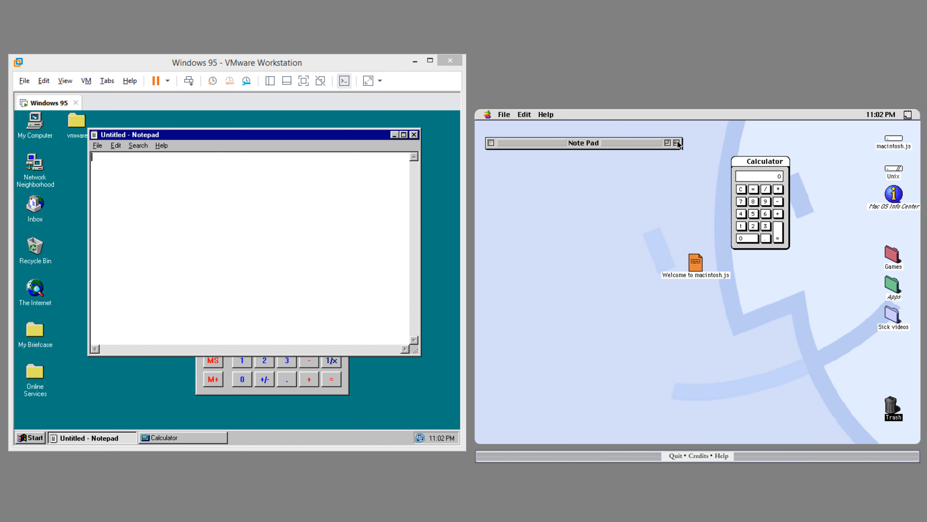
{"action": "left_click", "coordinate": [161, 145]}
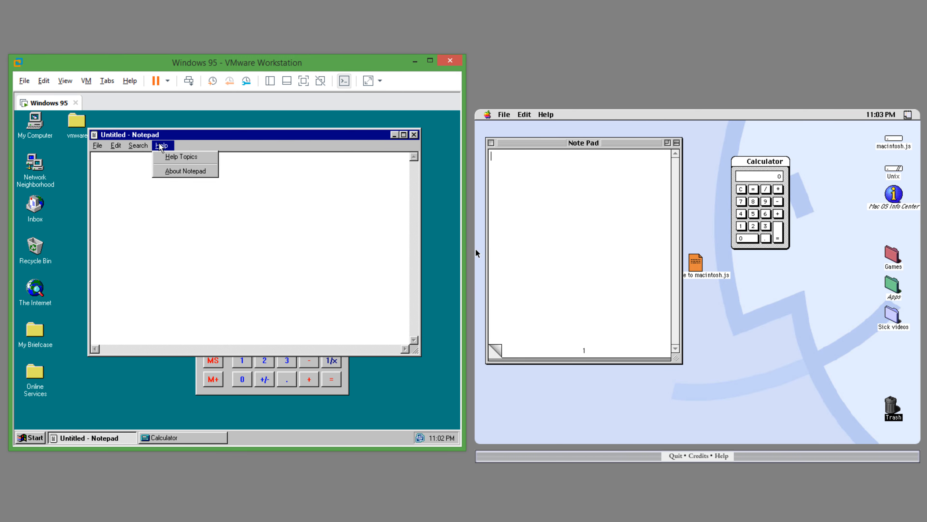
Step: Bring Calculator forward, switch to the Mac Note Pad and show then dismiss its File commands
{"action": "left_click", "coordinate": [175, 437]}
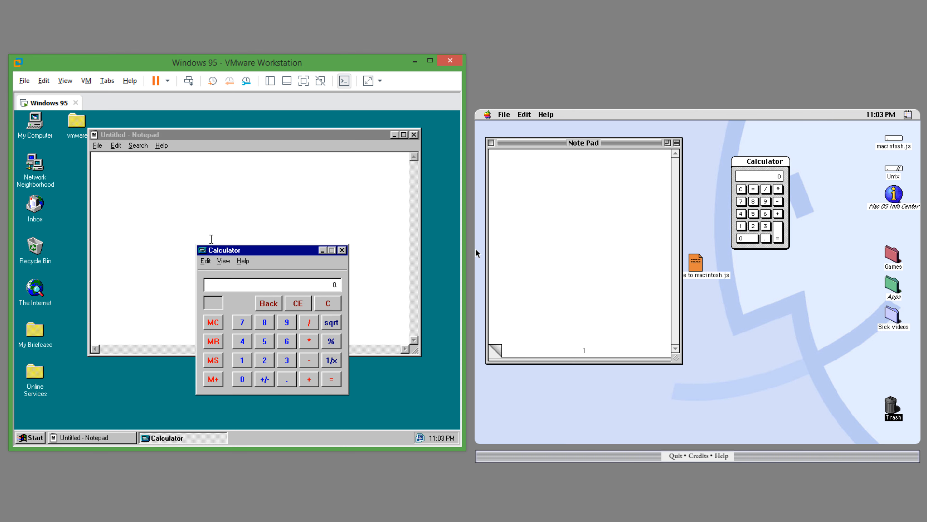
{"action": "left_click", "coordinate": [242, 260]}
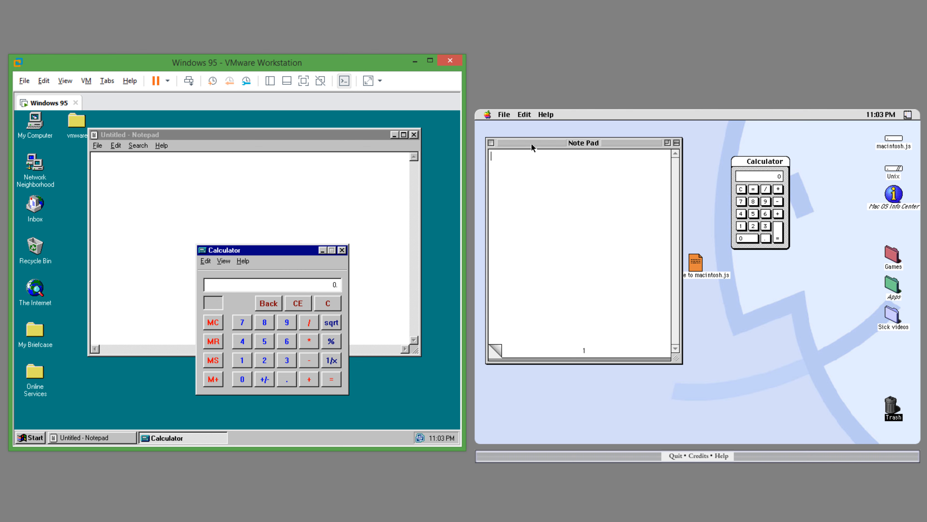
{"action": "left_click", "coordinate": [504, 114]}
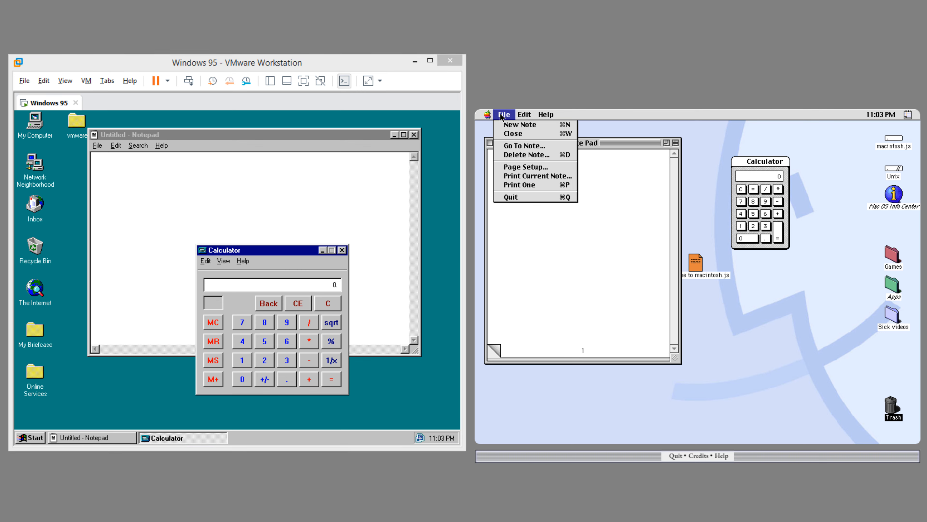
{"action": "left_click", "coordinate": [546, 114]}
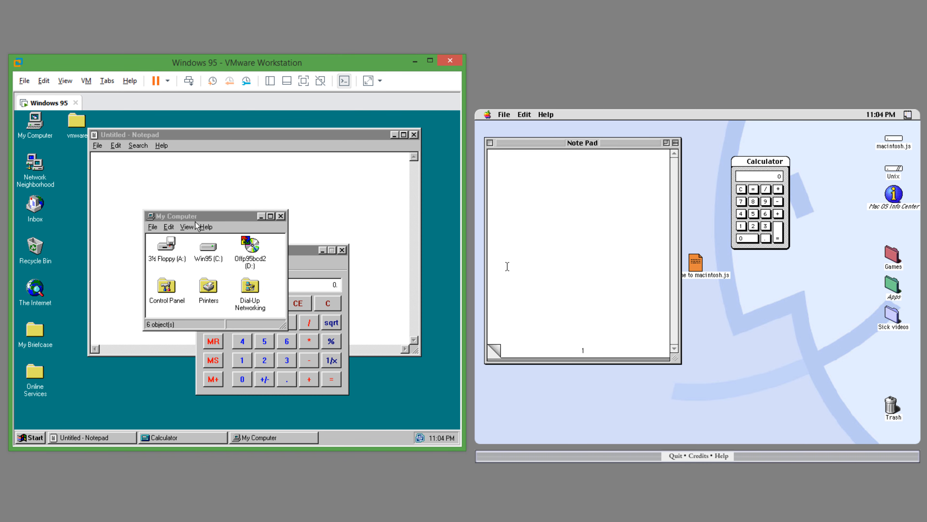
Step: End Explorer from the Ctrl+Alt+Del program list and clear the macintosh.js disk window on the Mac
{"action": "key", "text": "ctrl+alt+delete"}
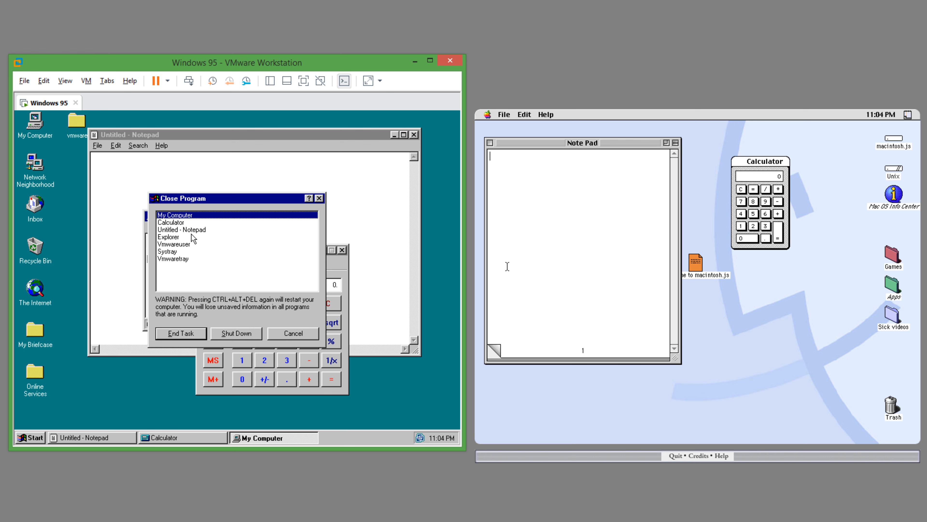
{"action": "left_click", "coordinate": [168, 236]}
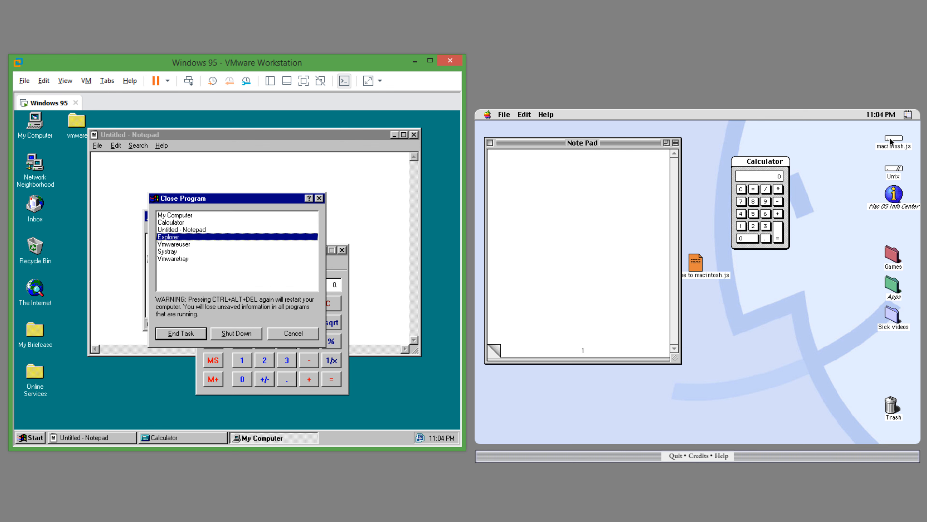
{"action": "double_click", "coordinate": [894, 141]}
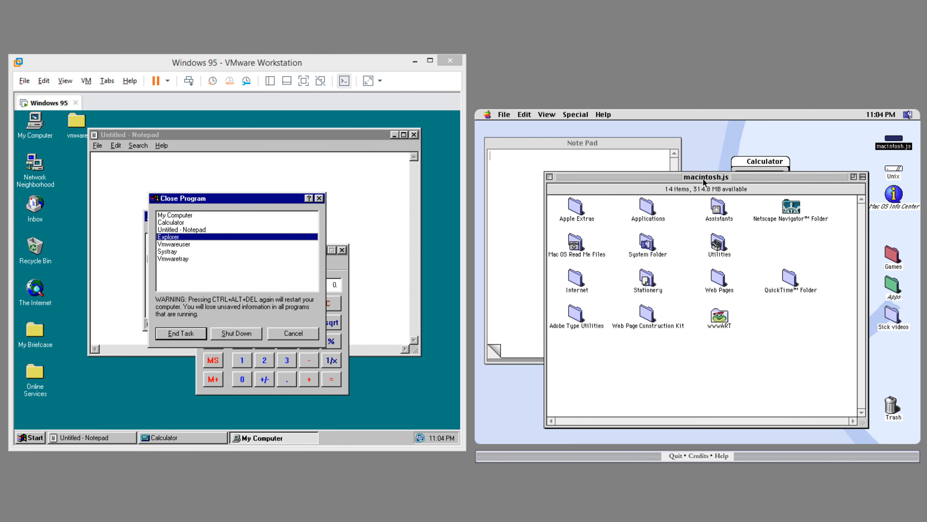
{"action": "left_click", "coordinate": [913, 114]}
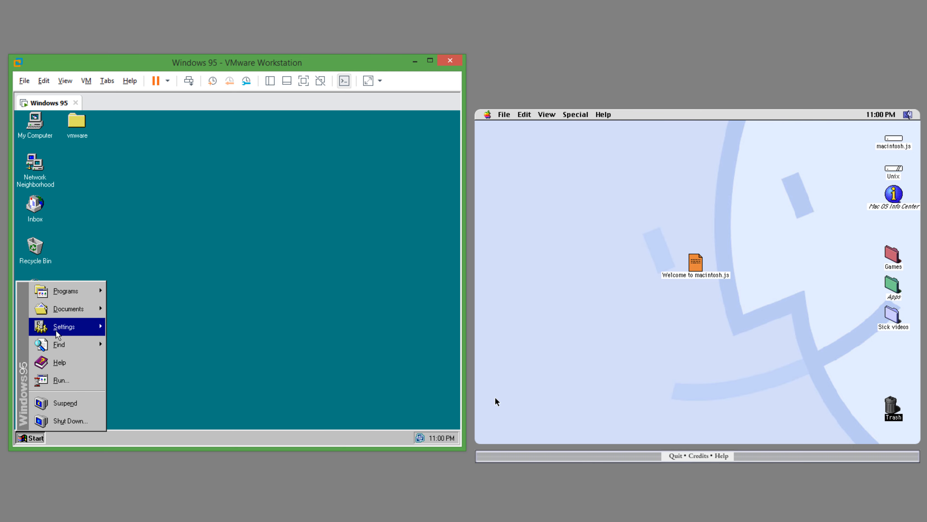
Step: Browse Programs > Accessories in the Start menu, then reveal the recent Documents list
{"action": "left_click", "coordinate": [65, 291]}
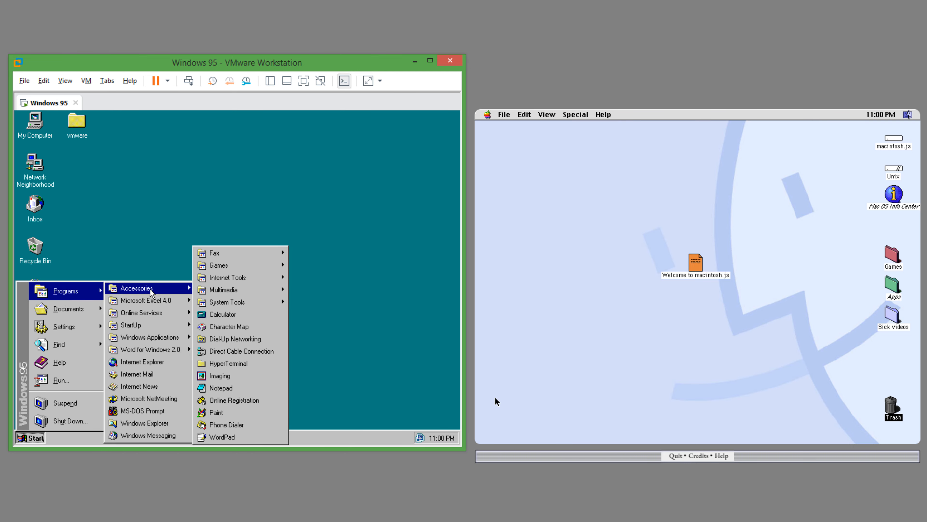
{"action": "mouse_move", "coordinate": [493, 118]}
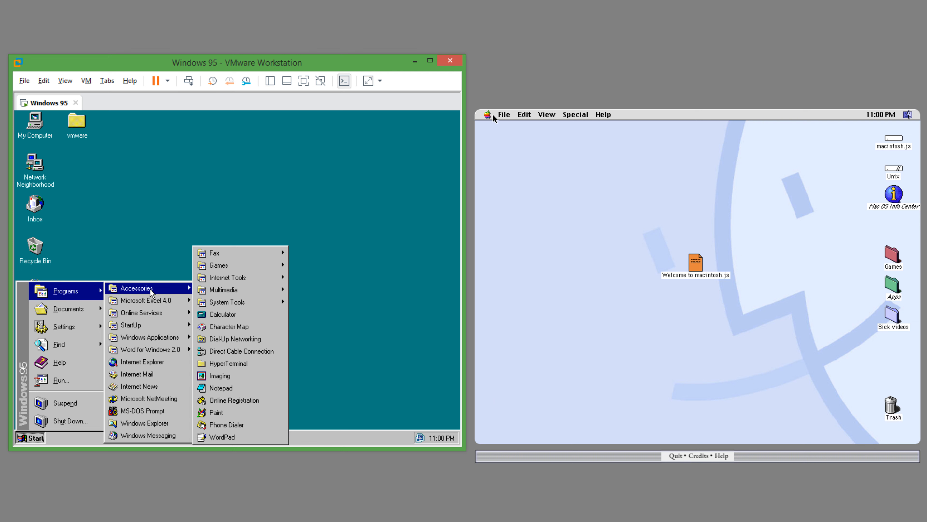
{"action": "left_click", "coordinate": [488, 114]}
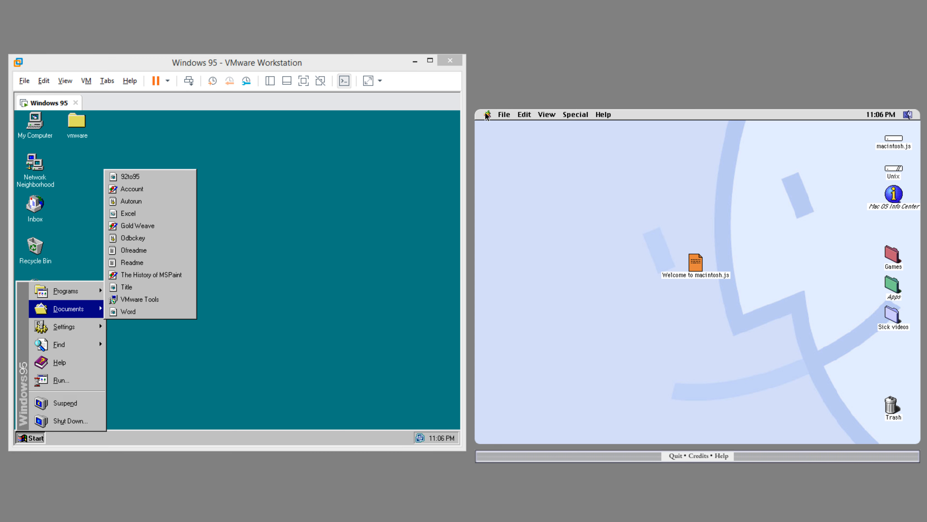
Step: Show the Apple menu's desk accessories with the Recent Documents submenu previewed
{"action": "left_click", "coordinate": [487, 113]}
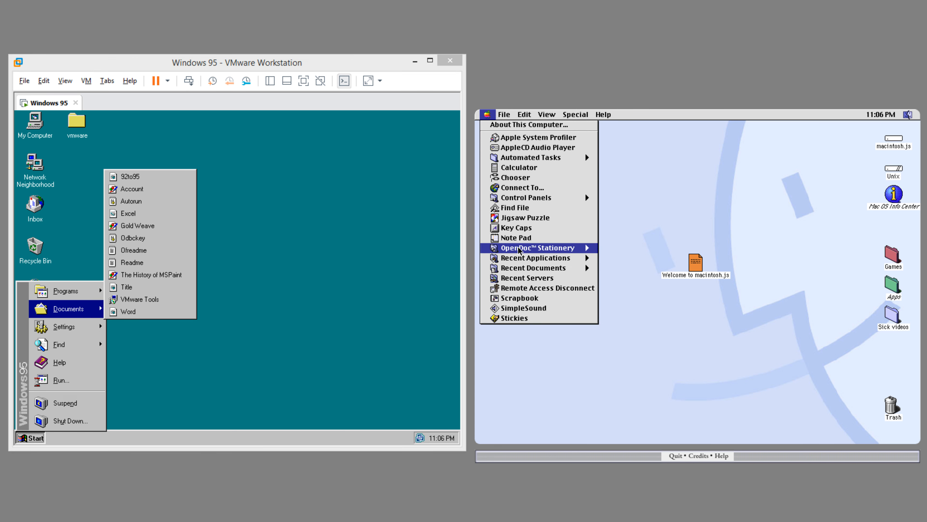
{"action": "mouse_move", "coordinate": [533, 268]}
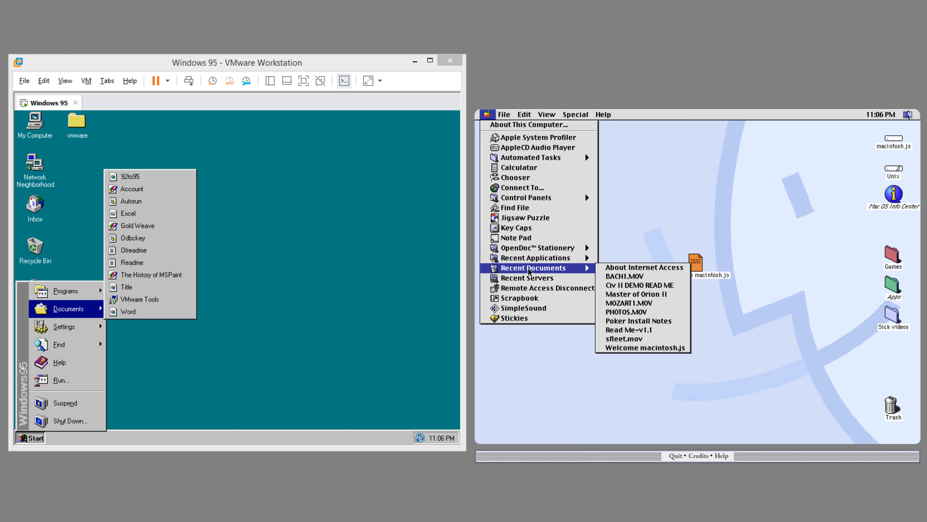
{"action": "mouse_move", "coordinate": [63, 326]}
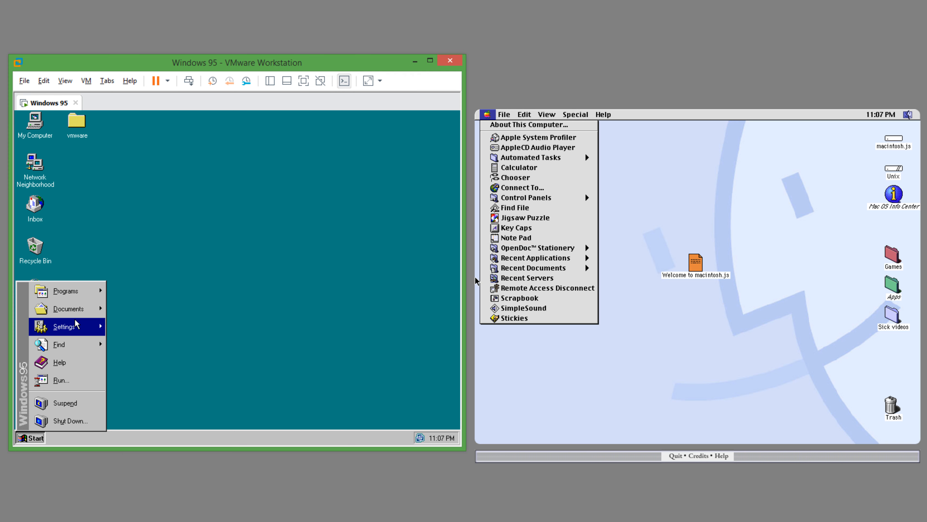
Step: Visit the Control Panel from Settings, then choose Shut Down from the Start menu
{"action": "left_click", "coordinate": [64, 326]}
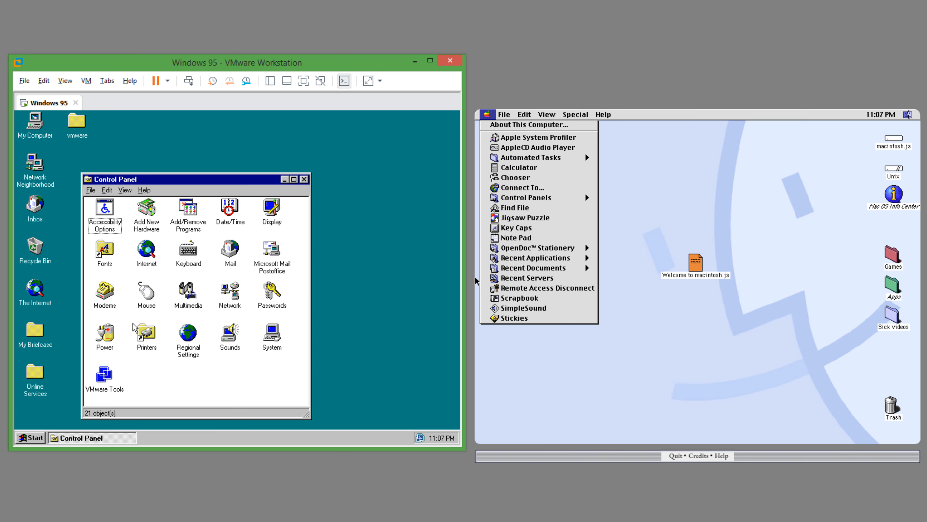
{"action": "mouse_move", "coordinate": [485, 121]}
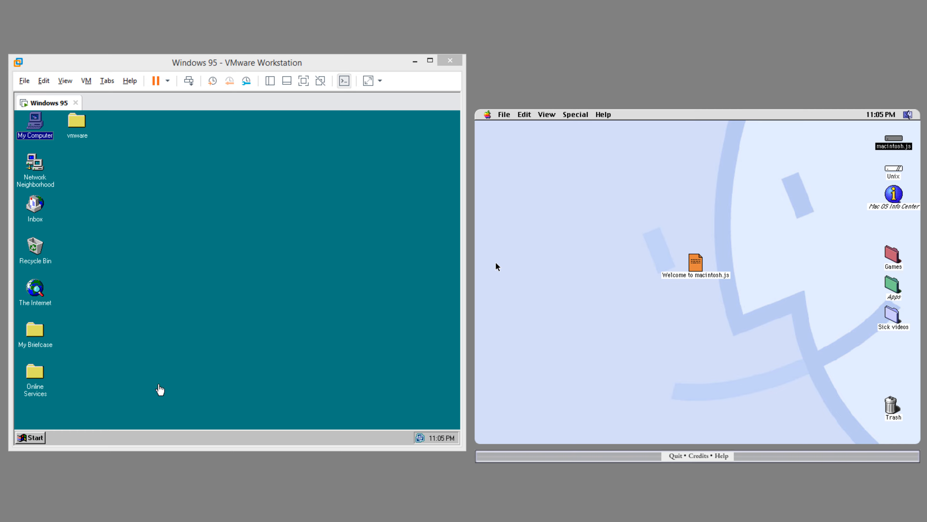
{"action": "left_click", "coordinate": [30, 437]}
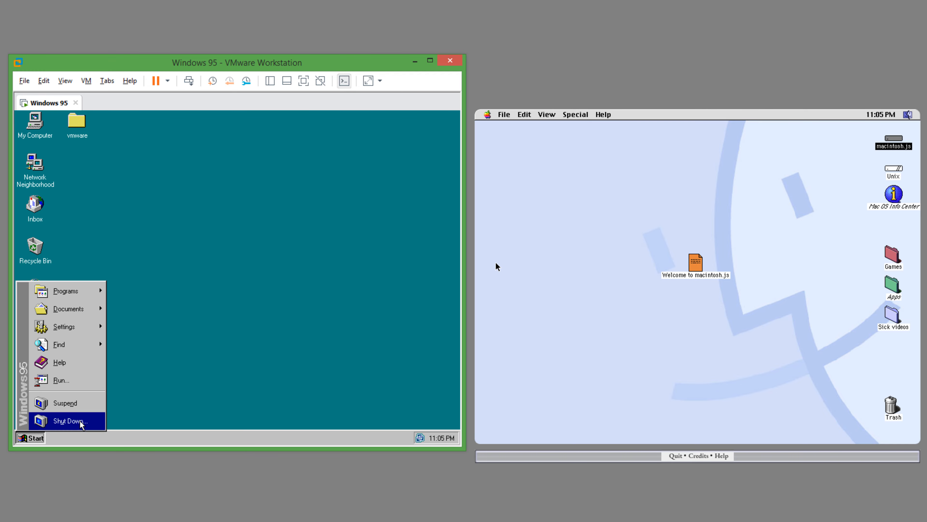
{"action": "left_click", "coordinate": [69, 420]}
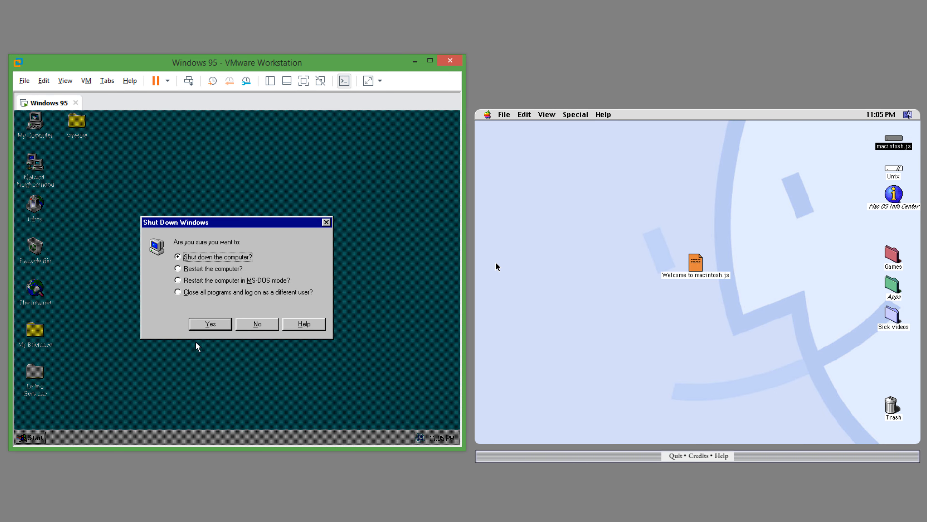